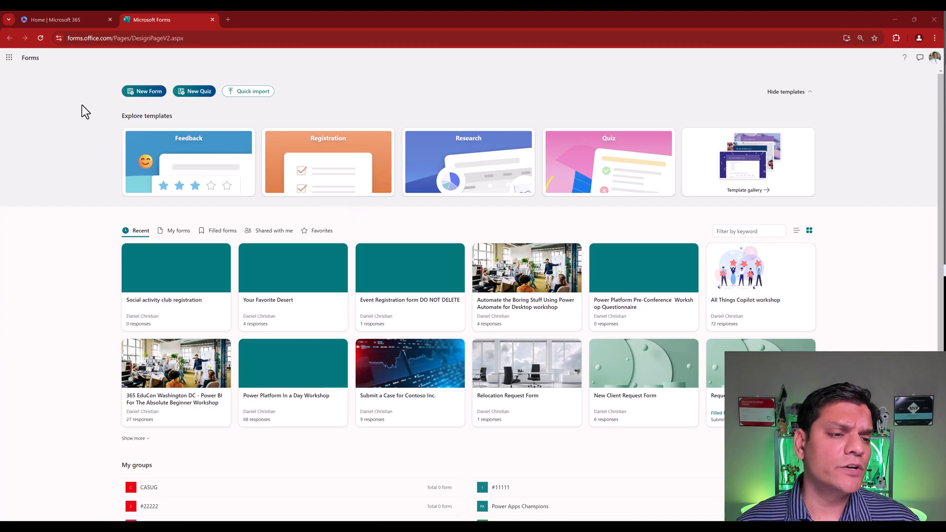
# - Start a new form and ask Copilot for a youth church-event volunteer sign-up form
pyautogui.click(144, 91)
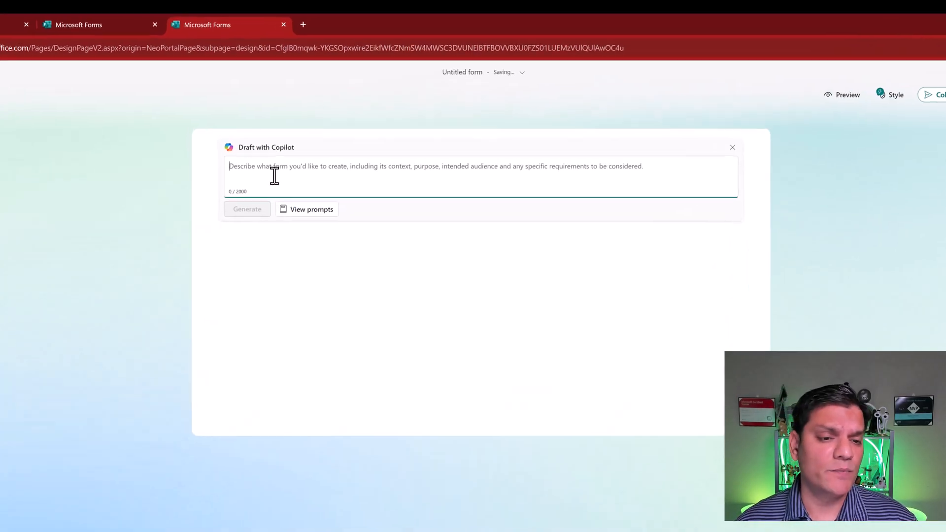
pyautogui.write('Design a volunteer sign-up form for a church event specifically for youth. The items include registration, putting up and taking down chairs, worship leading and small group leading.')
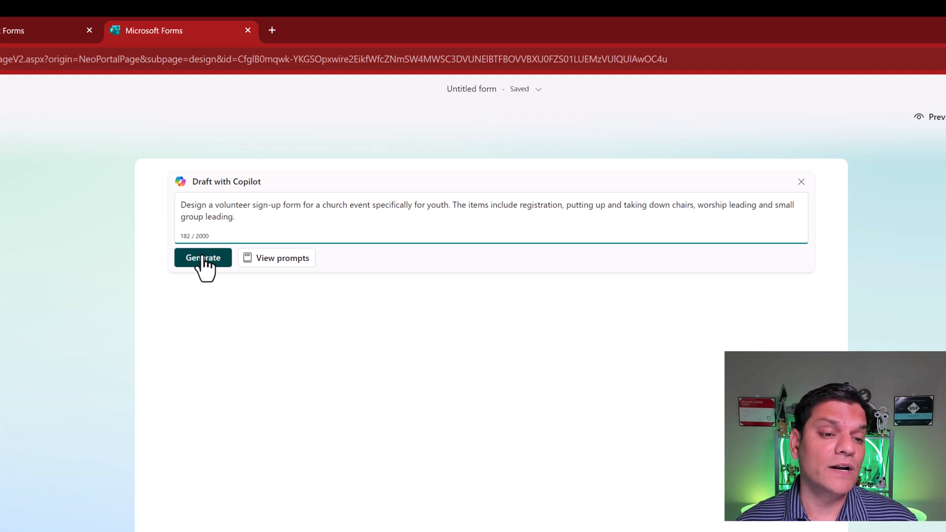
# - Generate the Copilot draft and scroll through its ten questions
pyautogui.click(202, 258)
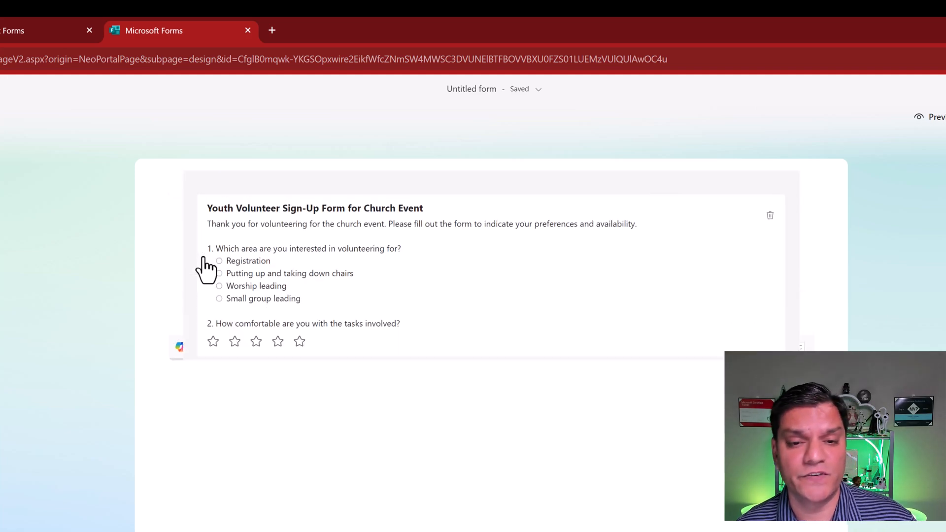
pyautogui.scroll(-3)
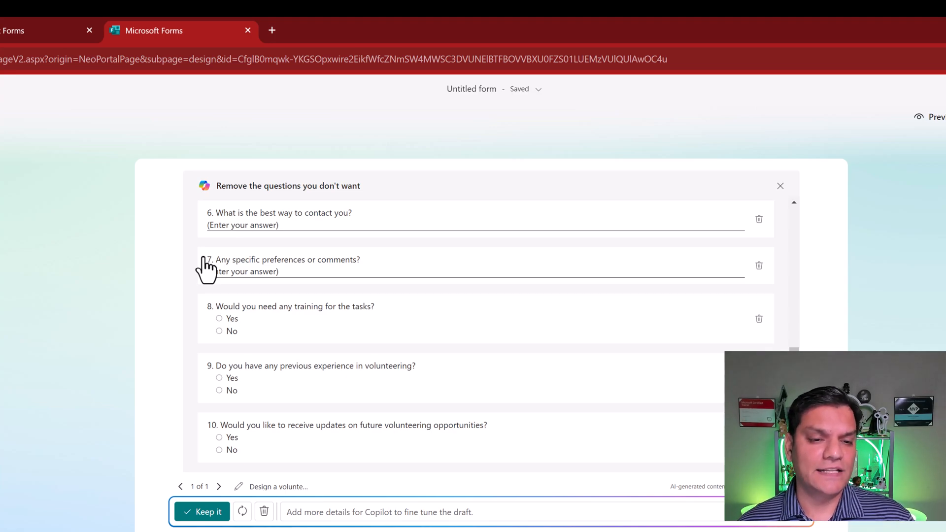
pyautogui.scroll(3)
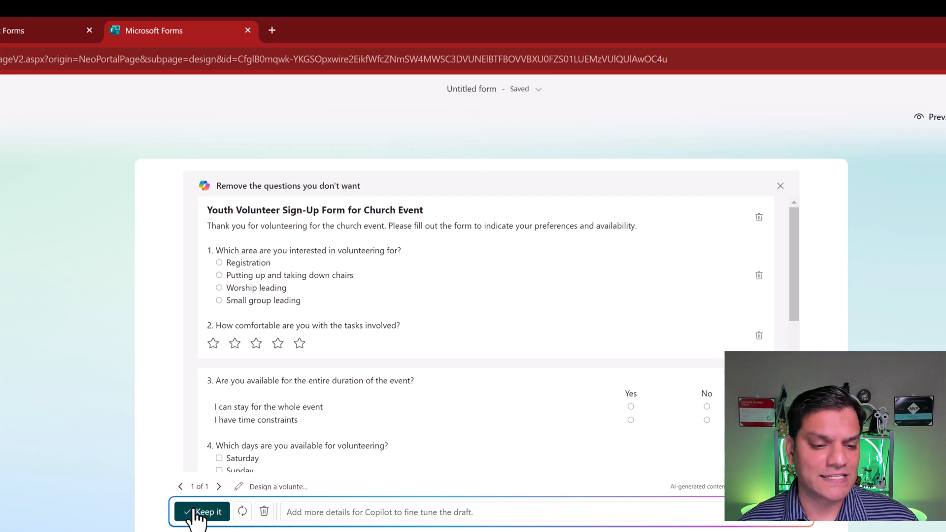
# - Keep the draft as the Youth Volunteer Sign-Up Form for Church Event
pyautogui.click(208, 511)
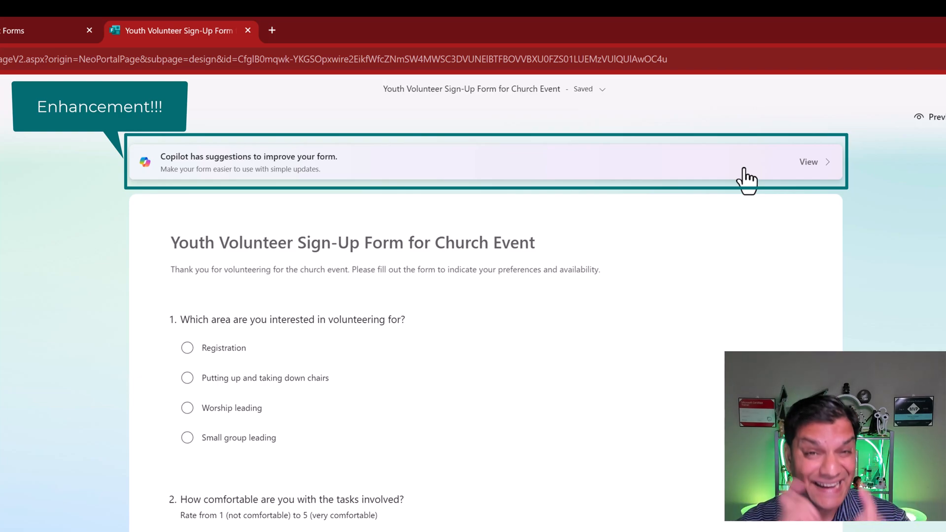
pyautogui.moveTo(199, 169)
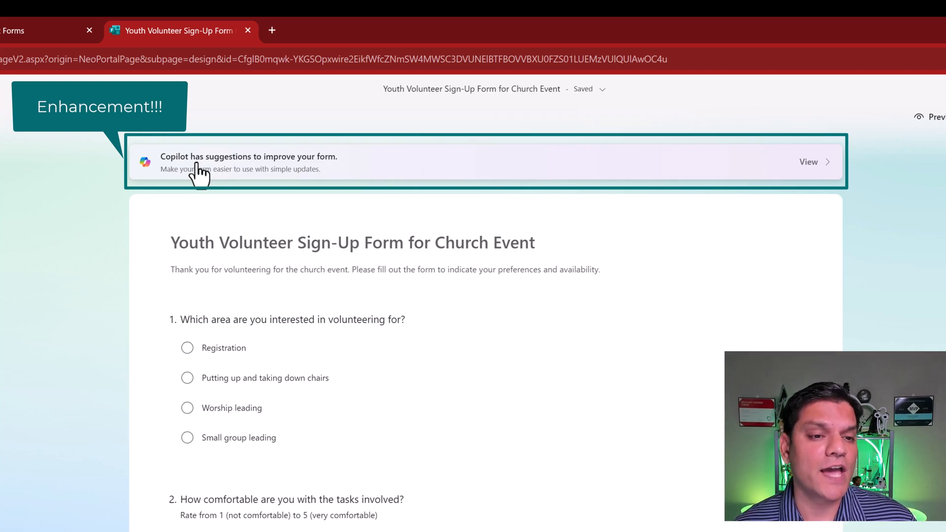
pyautogui.moveTo(194, 175)
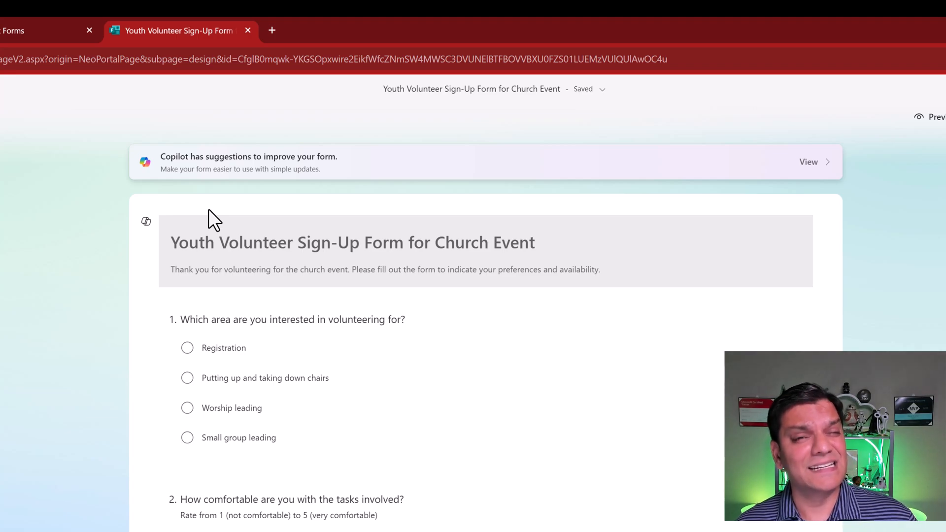
pyautogui.moveTo(808, 161)
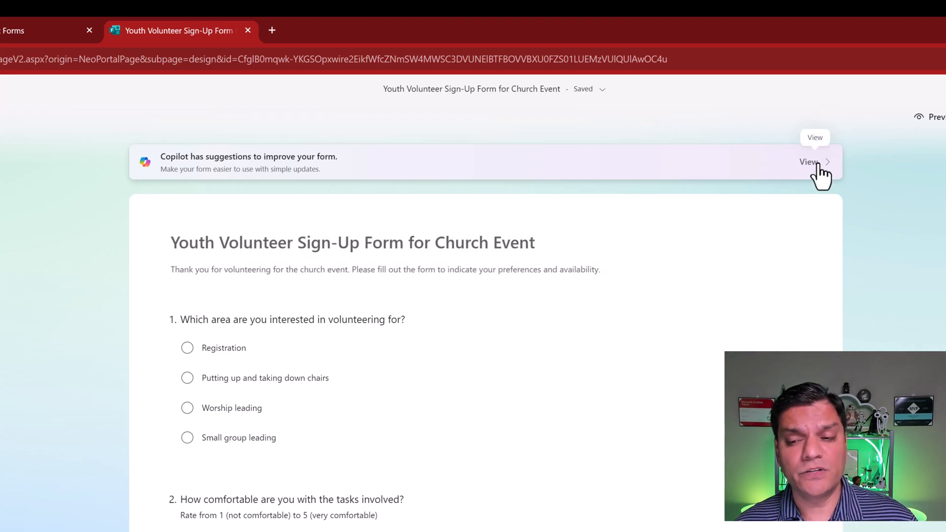
# - View Copilot's suggested new designs for the volunteer sign-up form
pyautogui.click(809, 162)
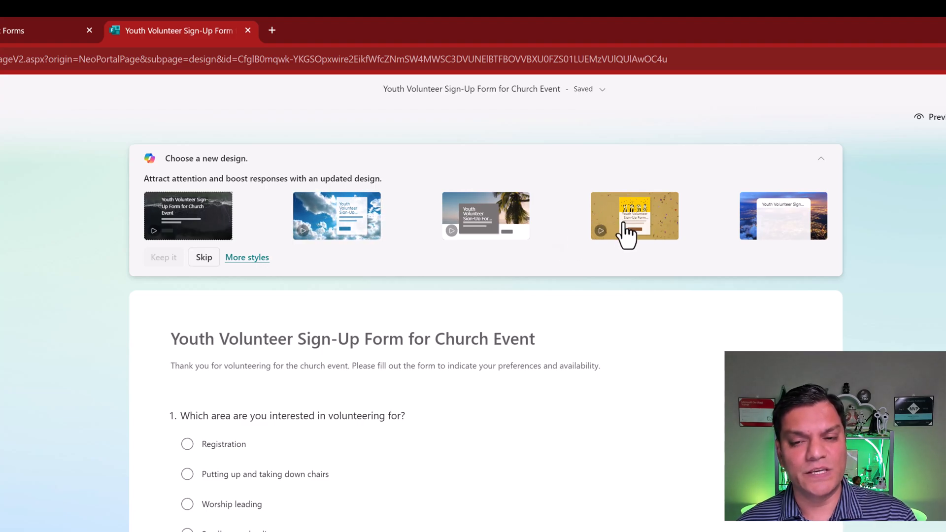
# - Apply the yellow raised-hands confetti design and review the restyled form
pyautogui.click(634, 215)
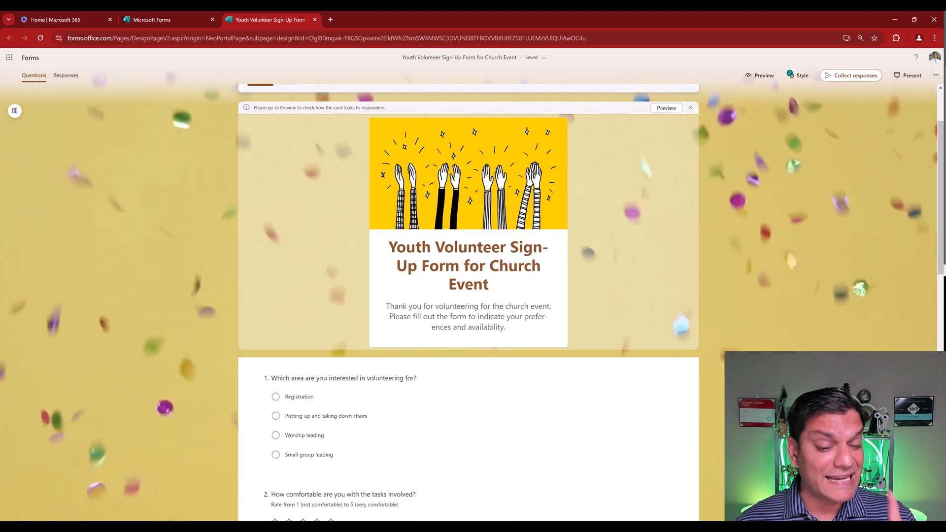
pyautogui.scroll(-3)
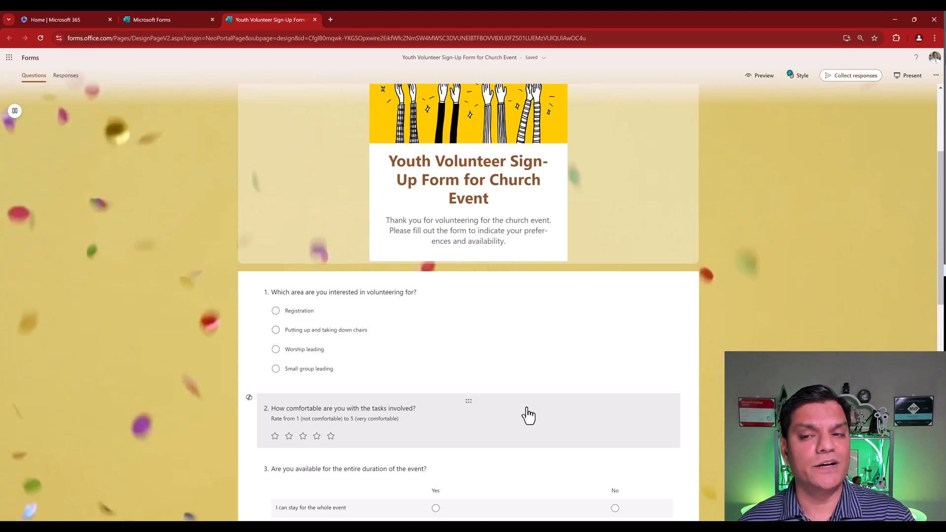
pyautogui.scroll(-3)
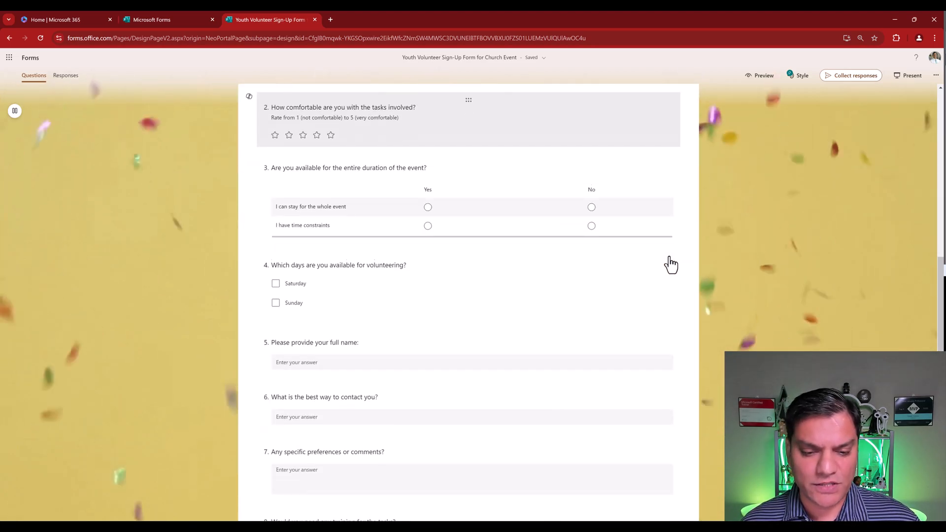
pyautogui.scroll(-3)
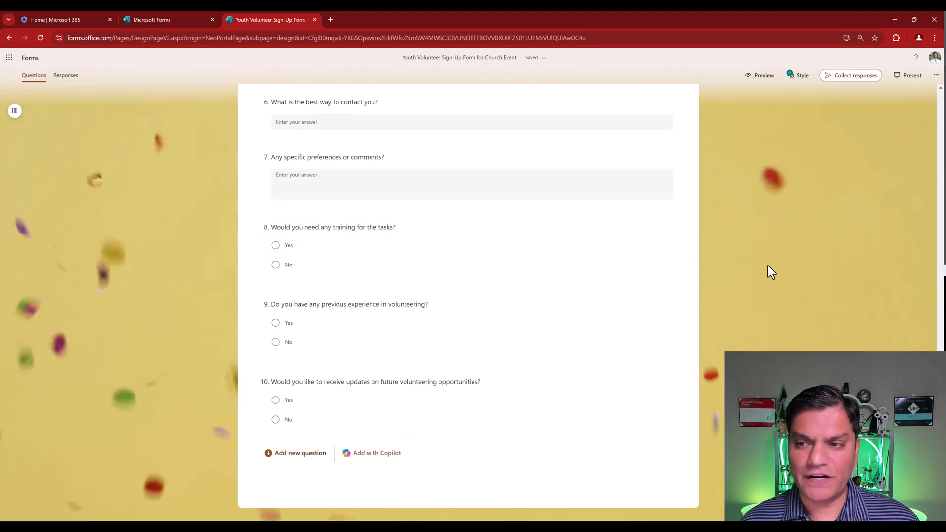
pyautogui.click(802, 75)
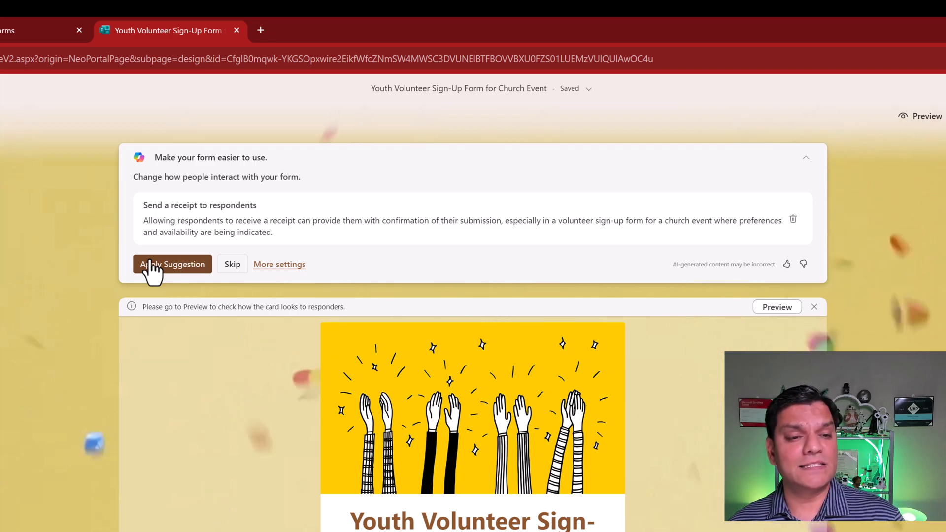
pyautogui.moveTo(172, 215)
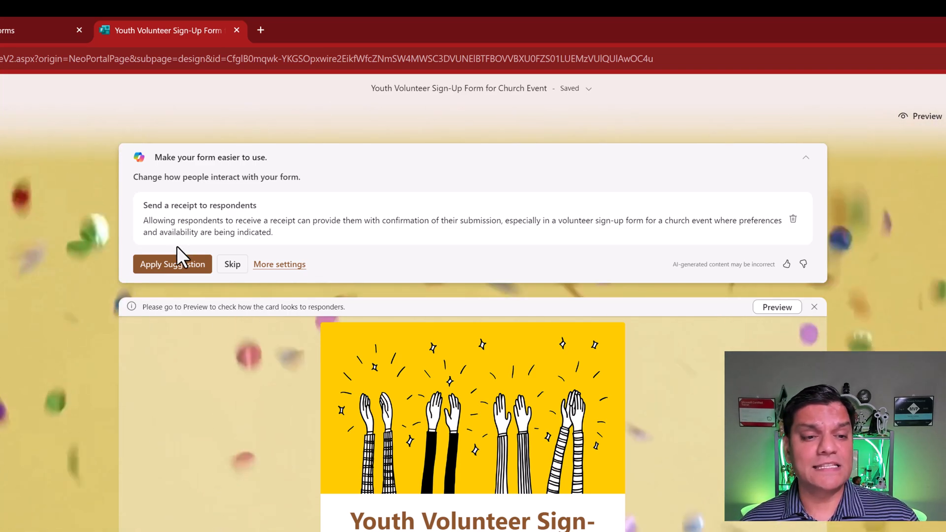
# - Apply the suggestion to send respondents a receipt of their submission
pyautogui.click(172, 264)
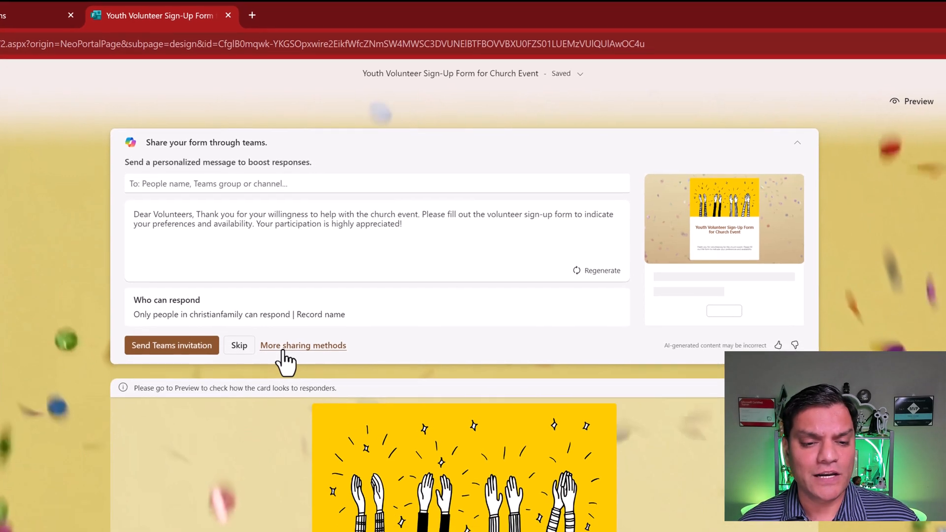
pyautogui.click(303, 345)
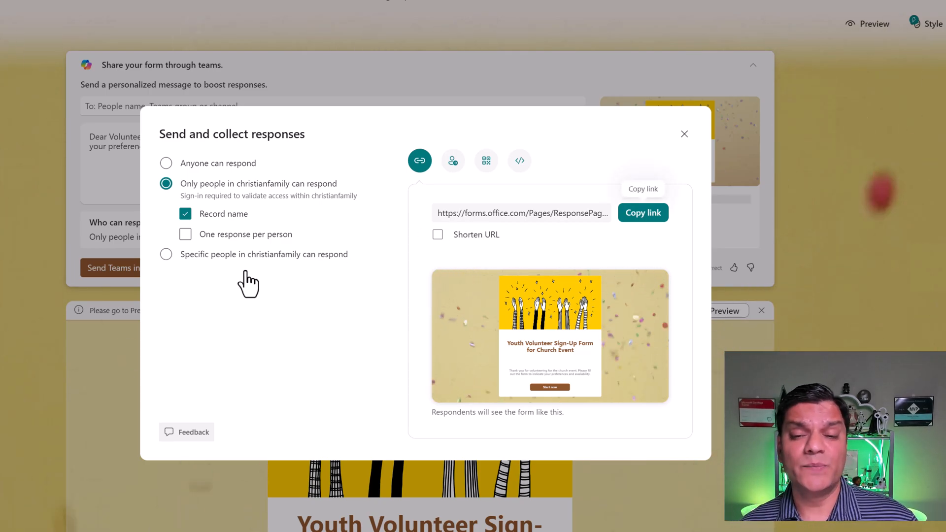
pyautogui.click(684, 134)
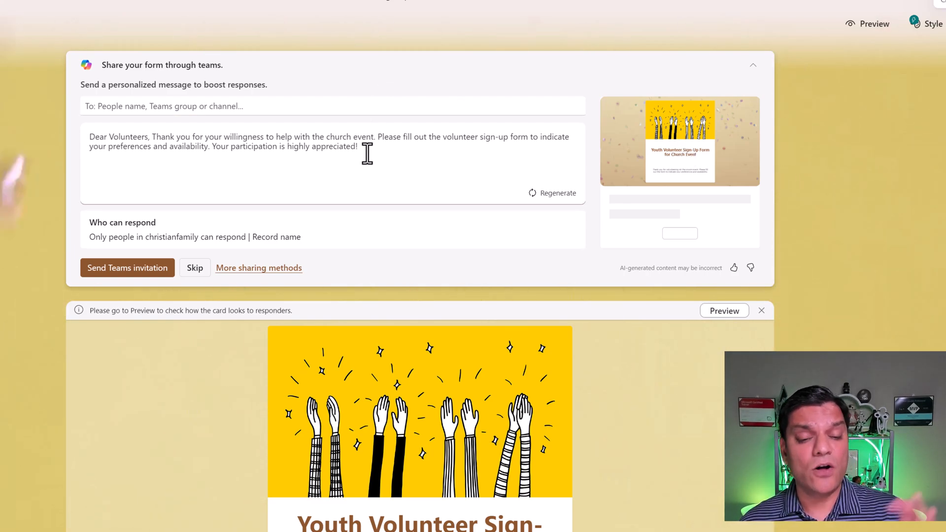
pyautogui.click(258, 268)
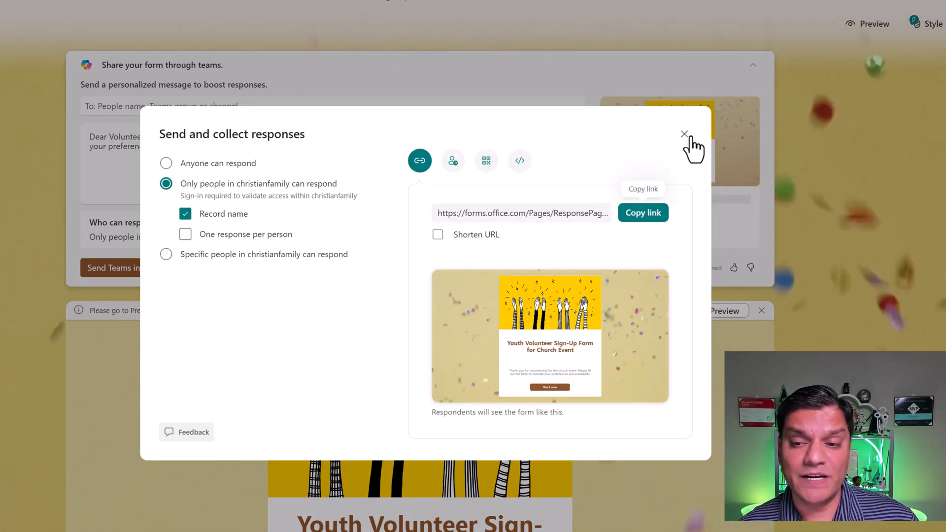
pyautogui.click(685, 134)
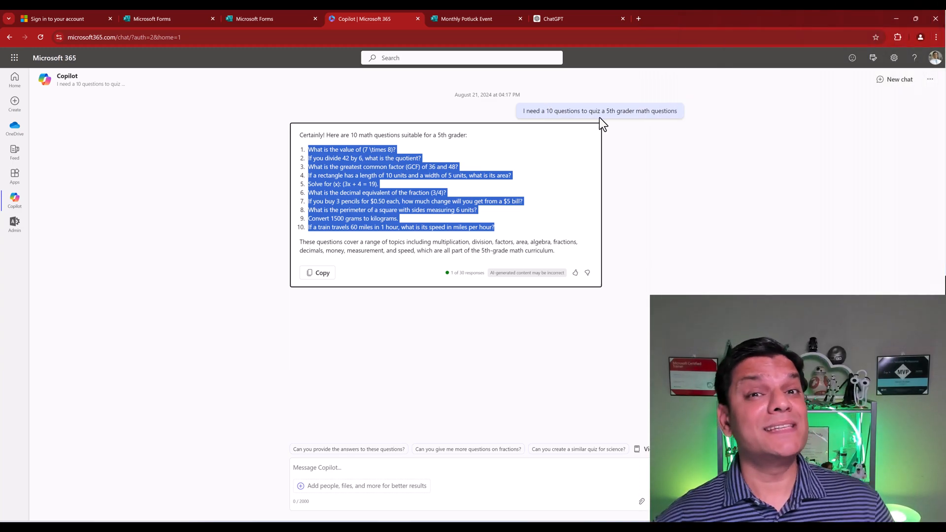
pyautogui.moveTo(590, 134)
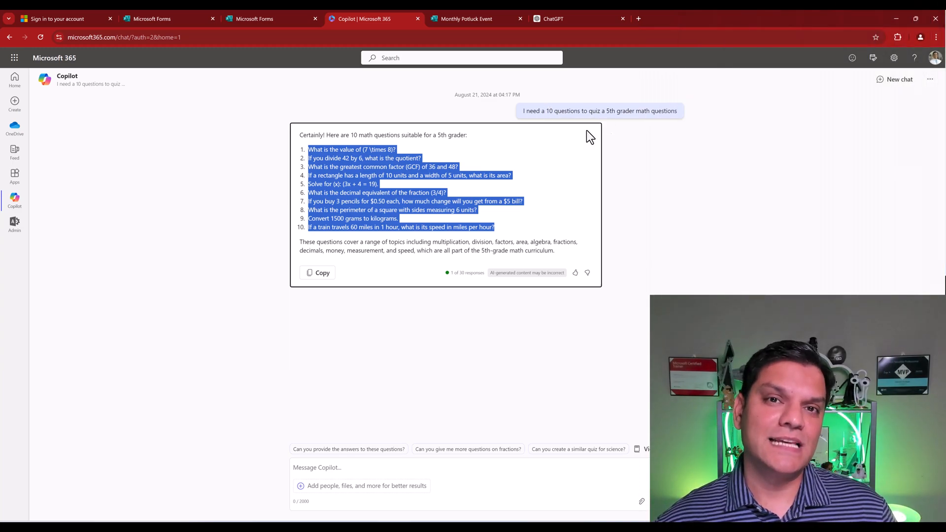
pyautogui.moveTo(489, 232)
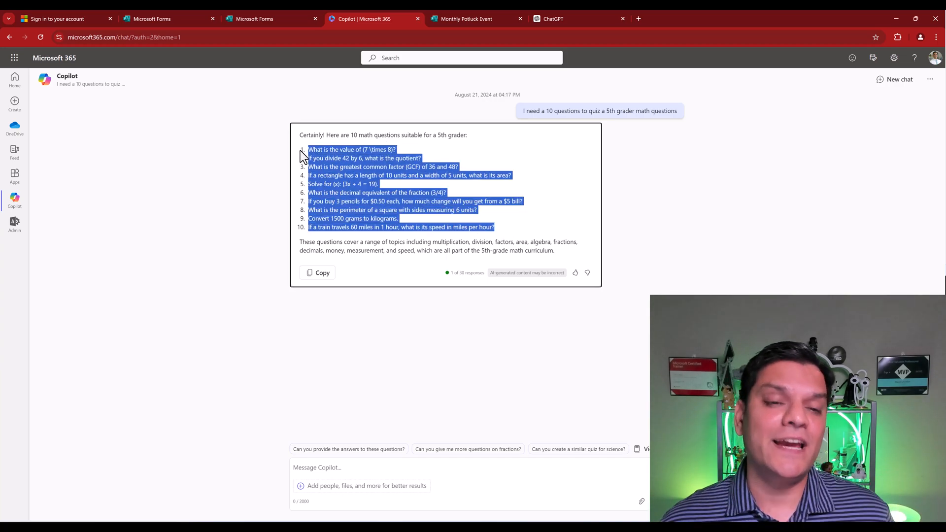
# - Copy the ten fifth-grade math questions from Copilot's chat answer
pyautogui.click(254, 18)
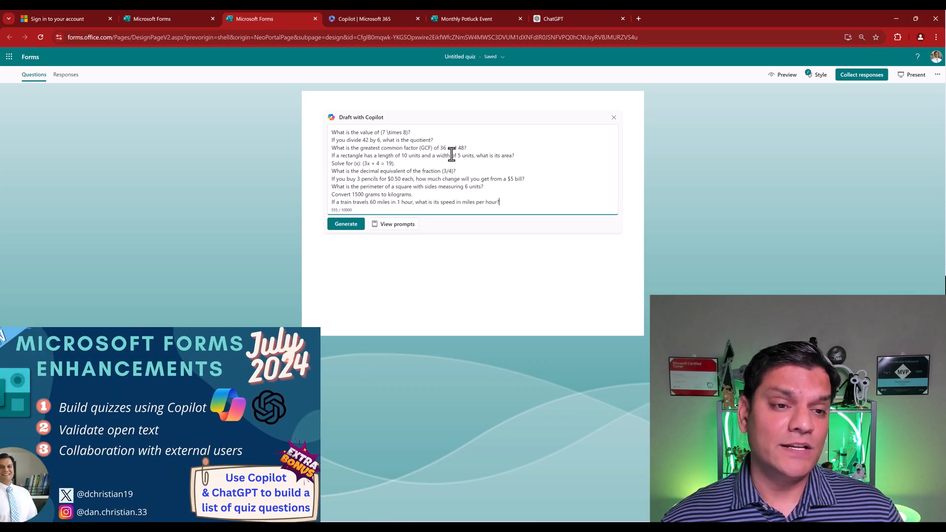
# - Generate the Basic Math Quiz from the pasted questions and review the ten drafts
pyautogui.click(346, 224)
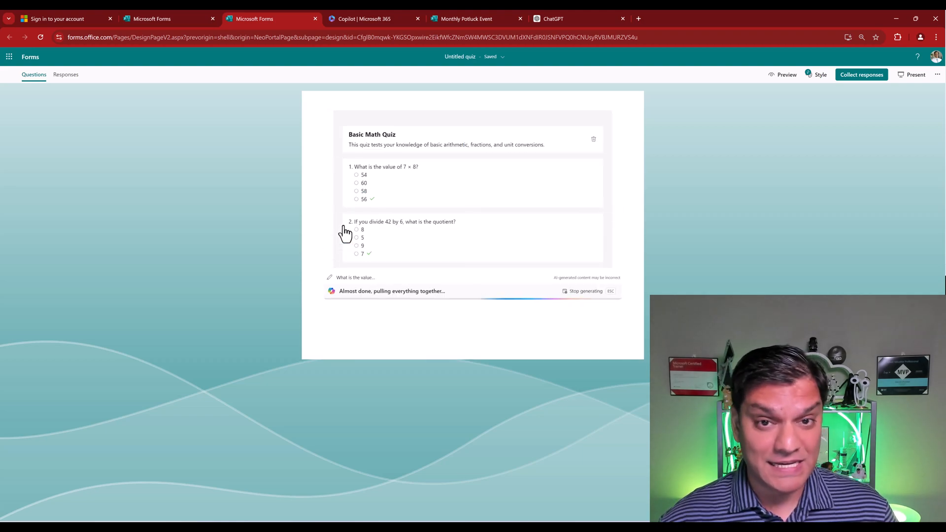
pyautogui.scroll(-3)
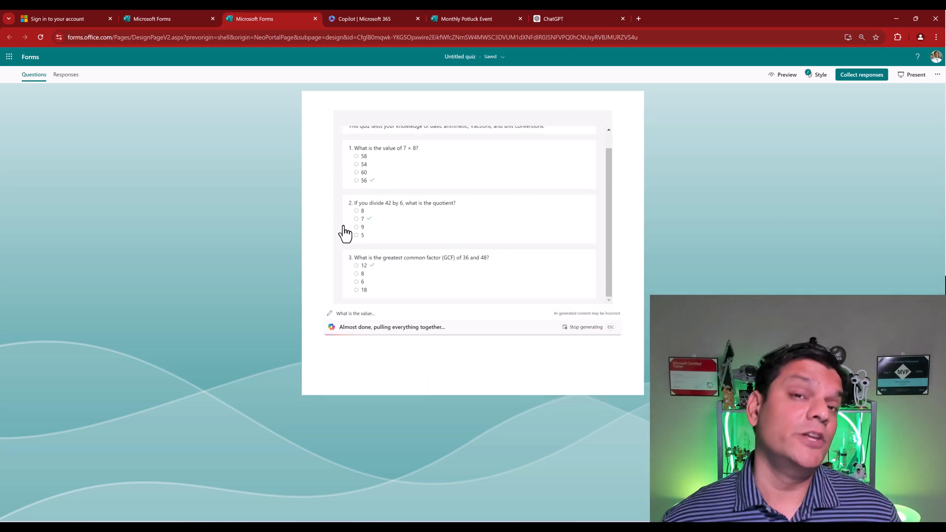
pyautogui.scroll(-3)
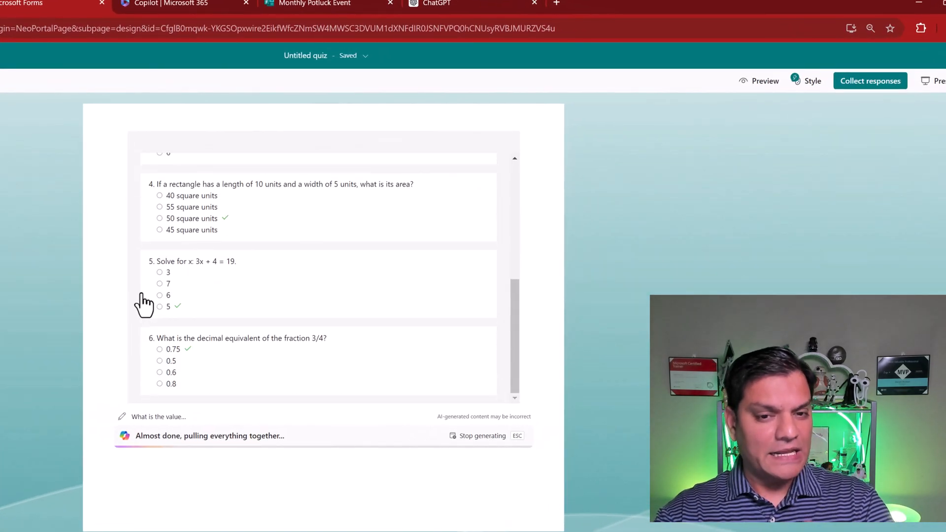
pyautogui.scroll(-3)
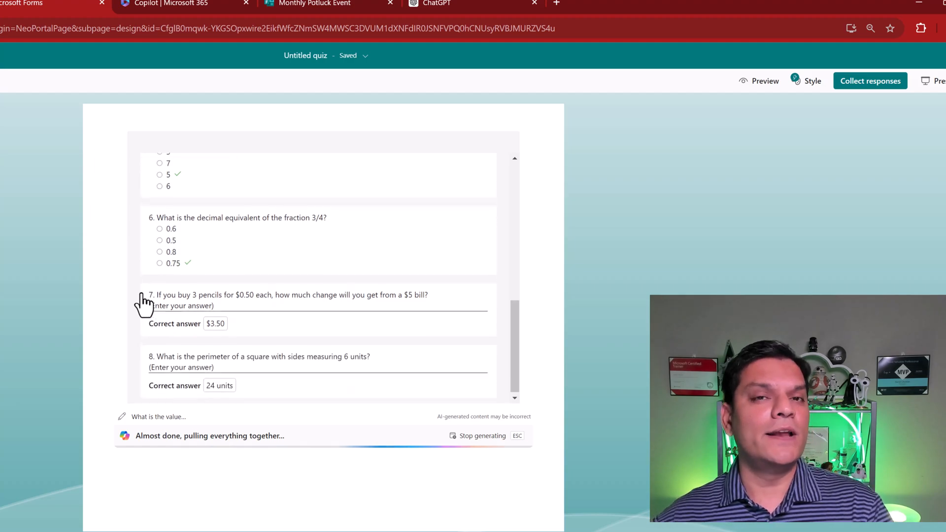
pyautogui.scroll(-3)
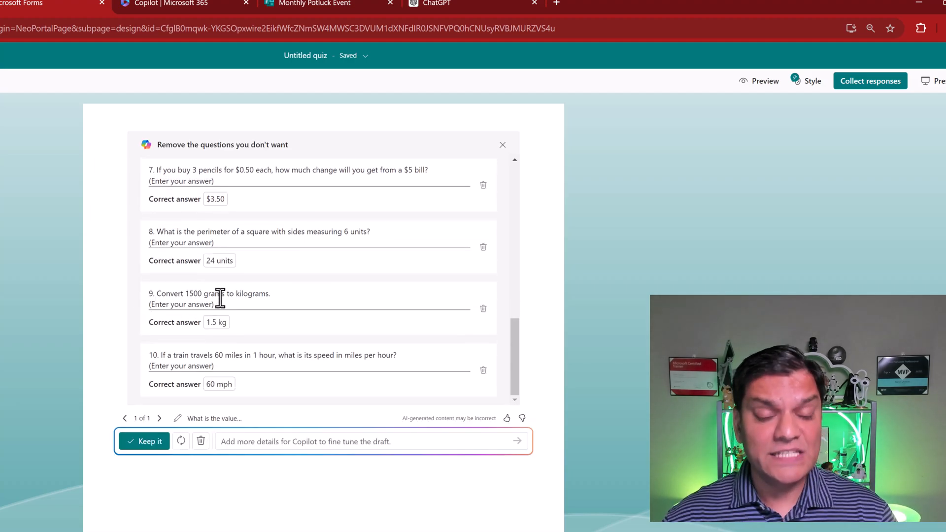
pyautogui.scroll(3)
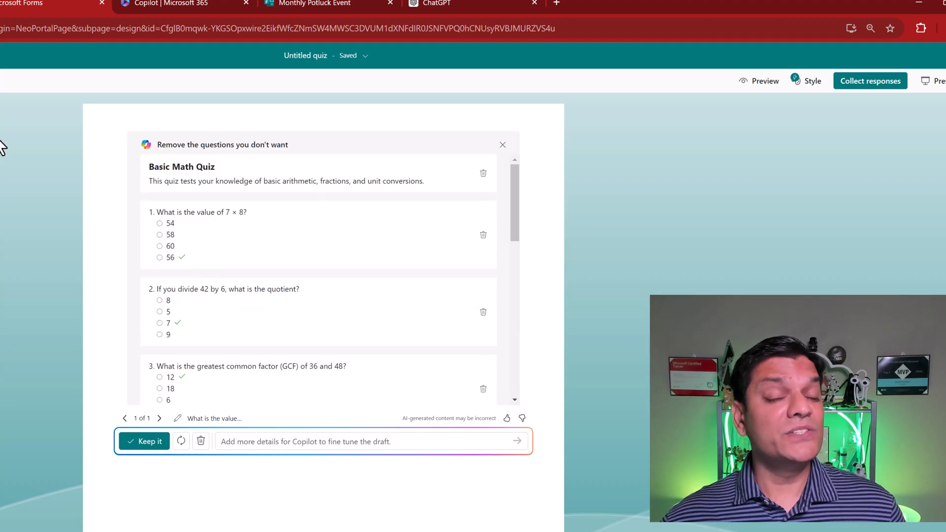
pyautogui.scroll(-3)
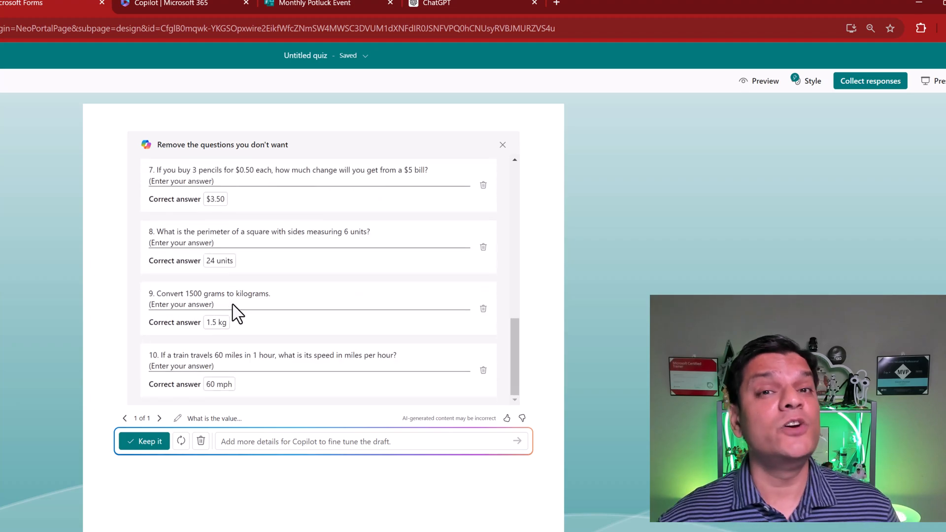
pyautogui.scroll(3)
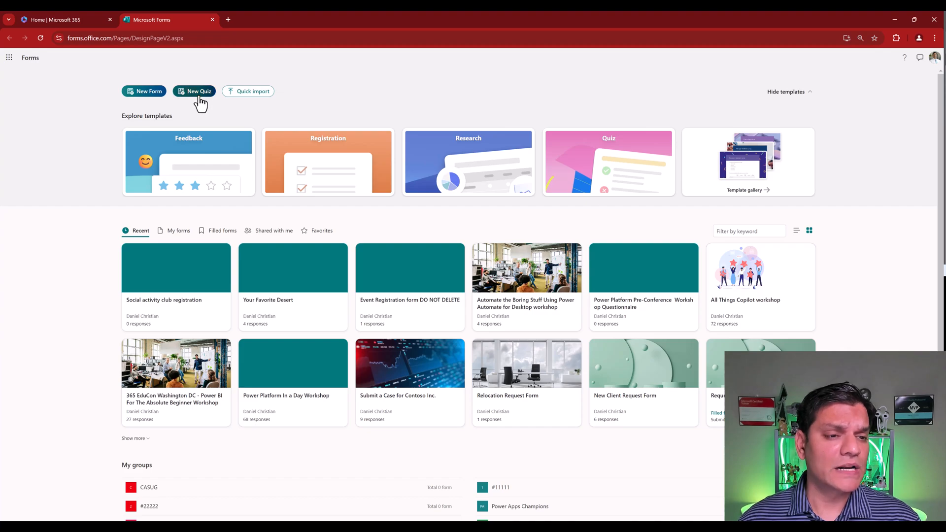
# - Create a new quiz drafting '5 trigonometry questions for a quiz' with Copilot
pyautogui.click(193, 91)
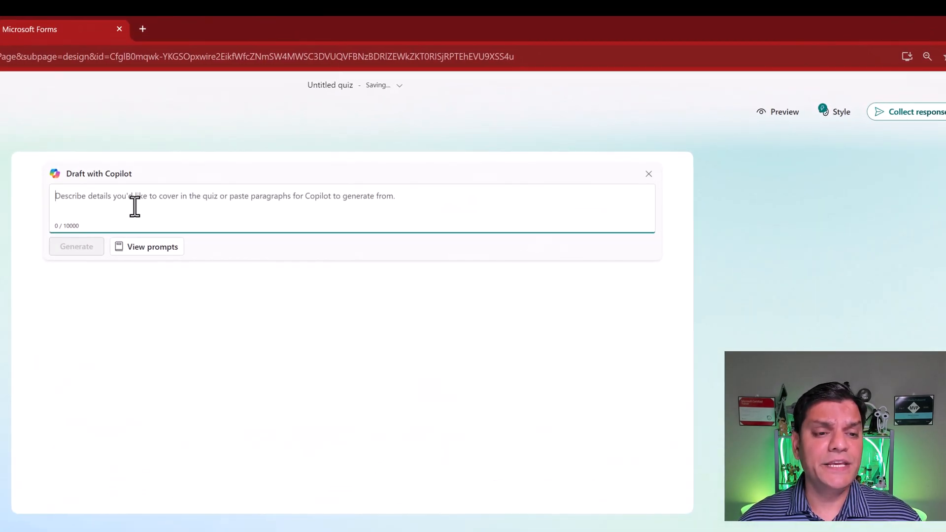
pyautogui.write('I need 5 trigonometry questions for a quiz')
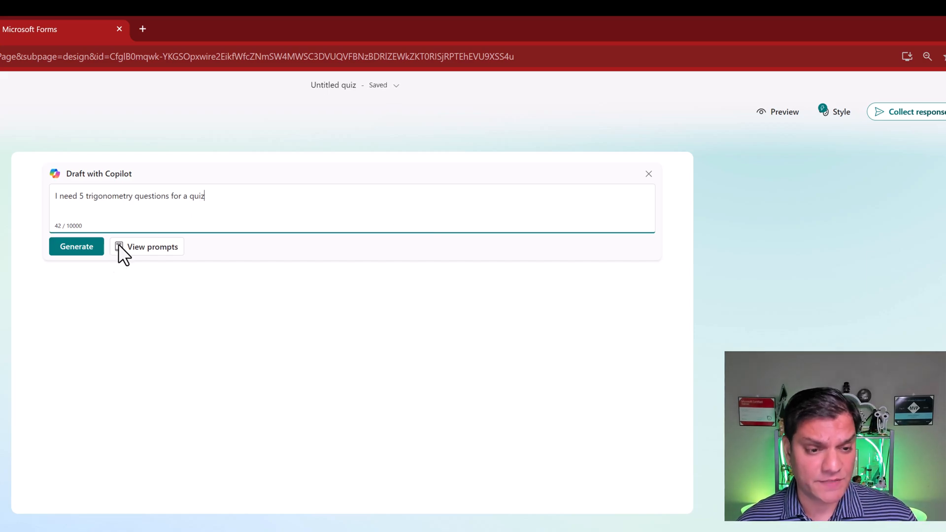
pyautogui.click(76, 246)
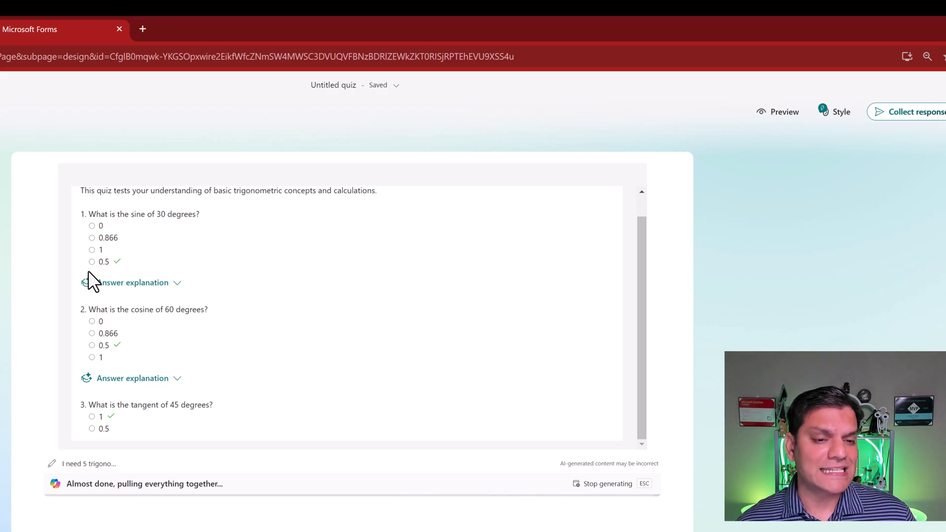
pyautogui.scroll(-3)
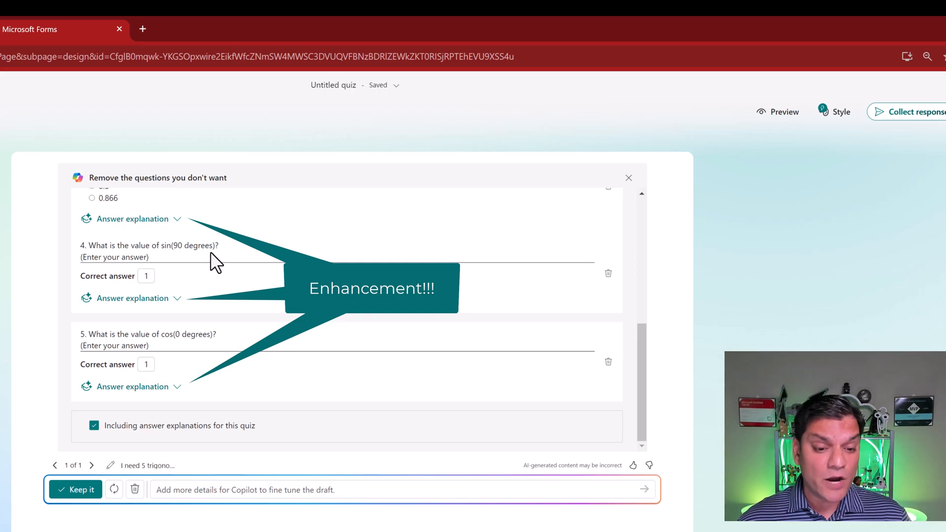
# - Keep the 100-point Trigonometry Quiz and expand question 1's answer explanation
pyautogui.click(75, 489)
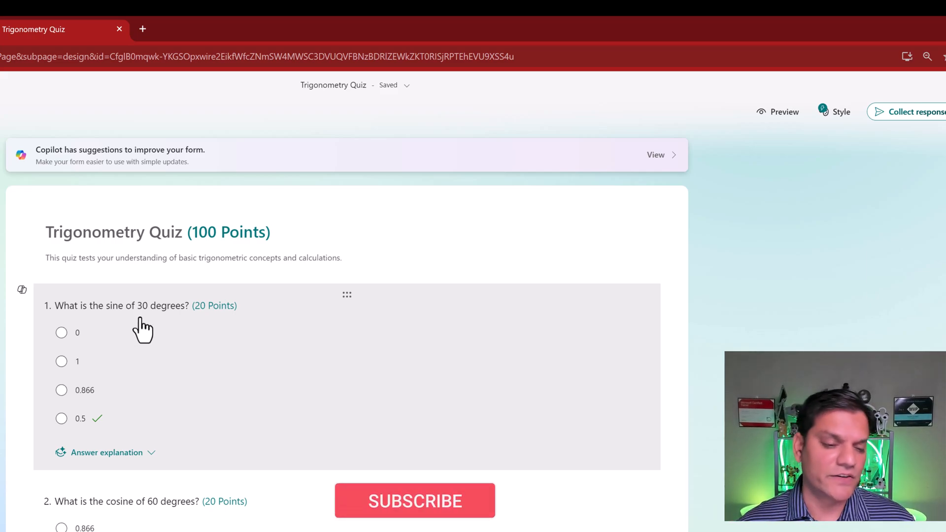
pyautogui.moveTo(103, 438)
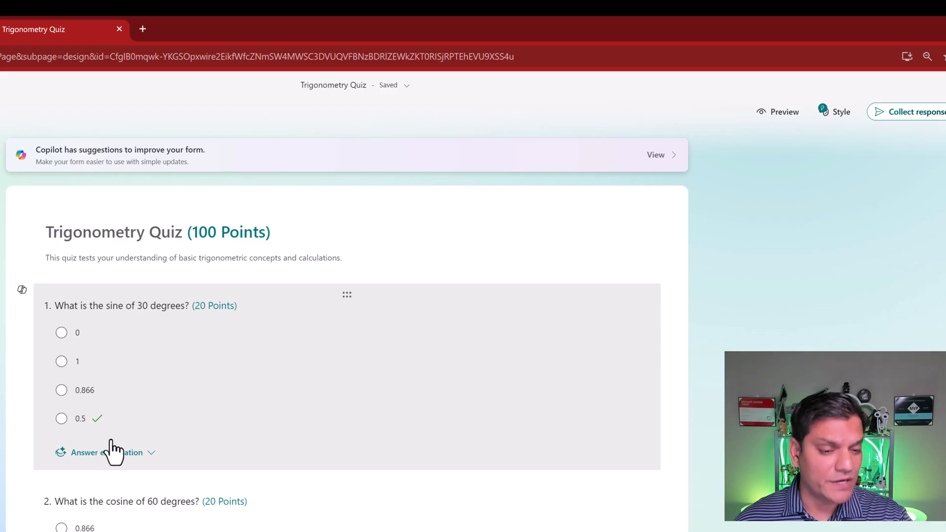
pyautogui.click(106, 453)
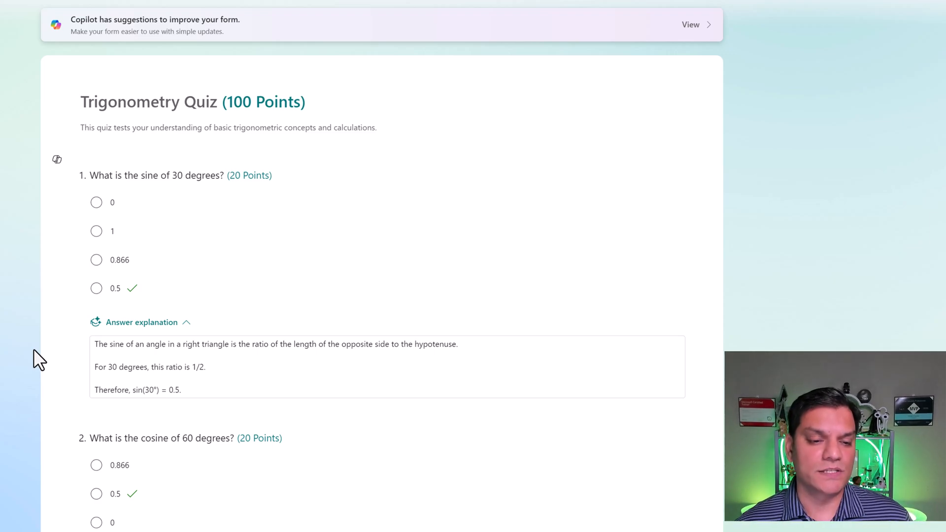
pyautogui.moveTo(163, 356)
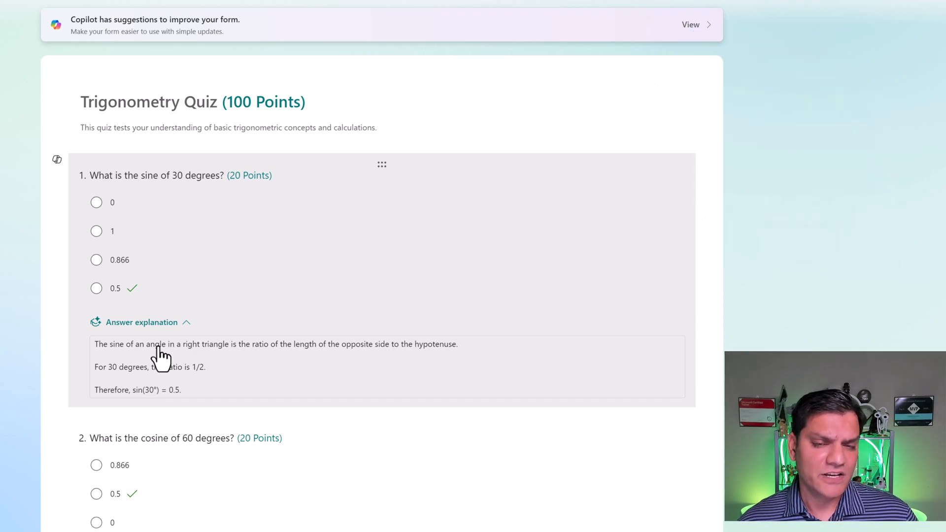
pyautogui.moveTo(137, 359)
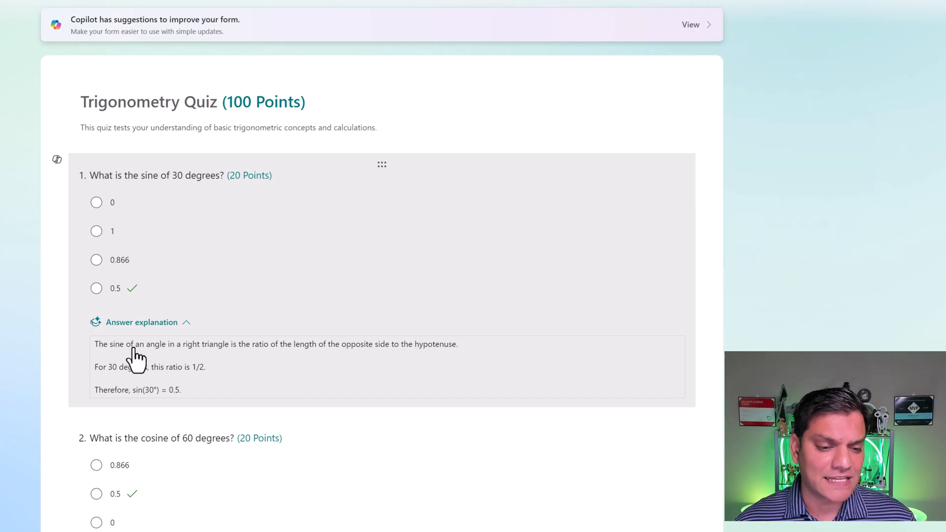
pyautogui.moveTo(180, 365)
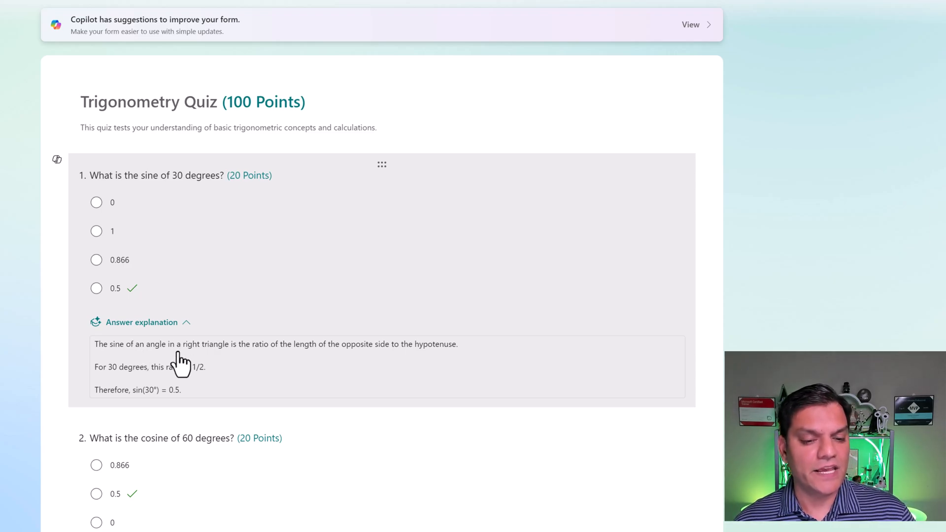
pyautogui.moveTo(240, 365)
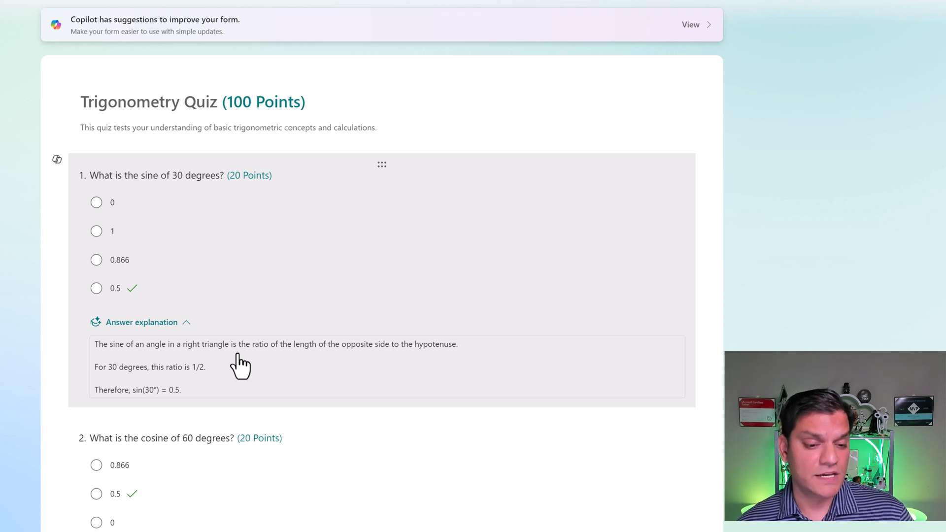
pyautogui.moveTo(207, 392)
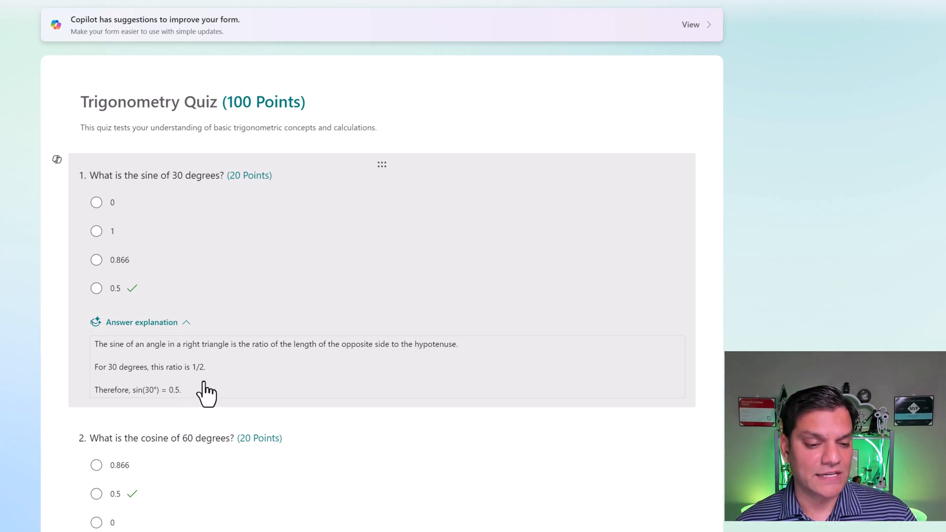
pyautogui.moveTo(140, 410)
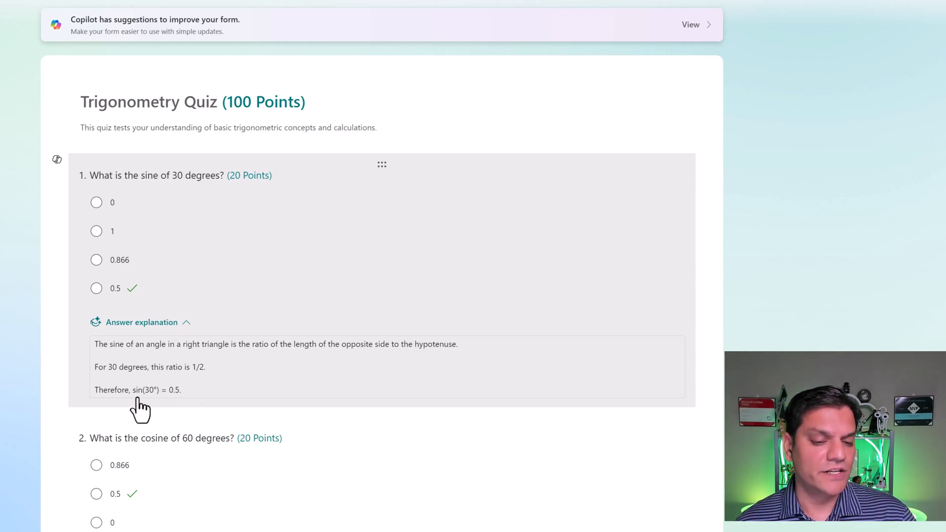
pyautogui.moveTo(171, 411)
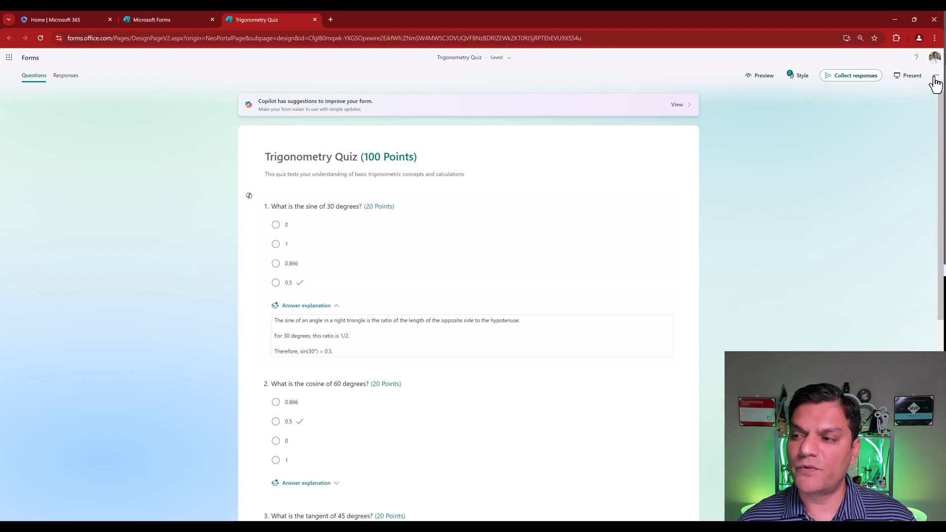
# - Turn off 'Show answer explanations for respondents' in the quiz settings
pyautogui.click(936, 79)
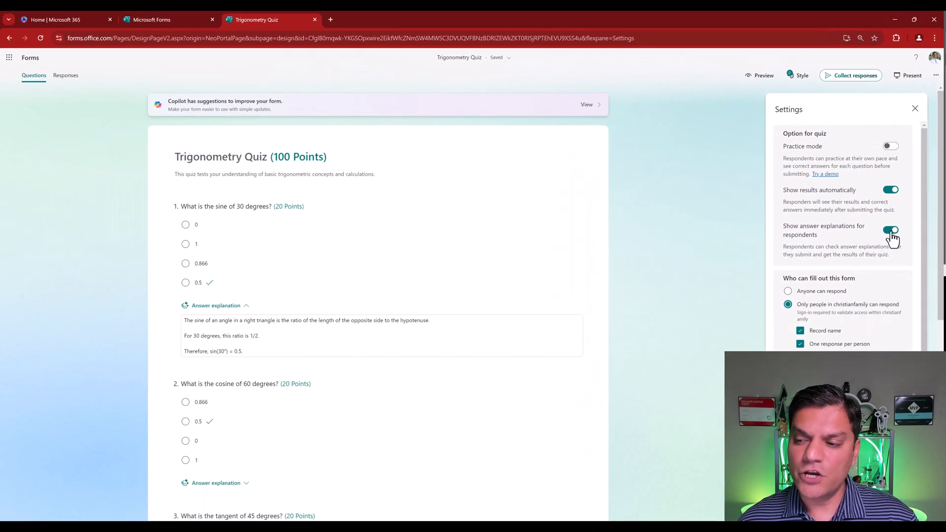
pyautogui.click(891, 230)
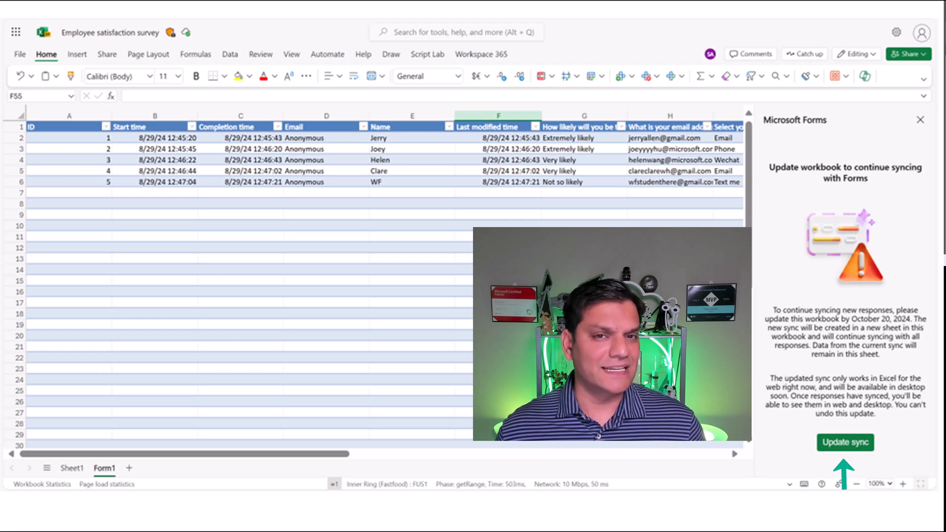
# - Update the Employee satisfaction survey workbook's Forms sync, adding a Form2 sheet
pyautogui.click(846, 443)
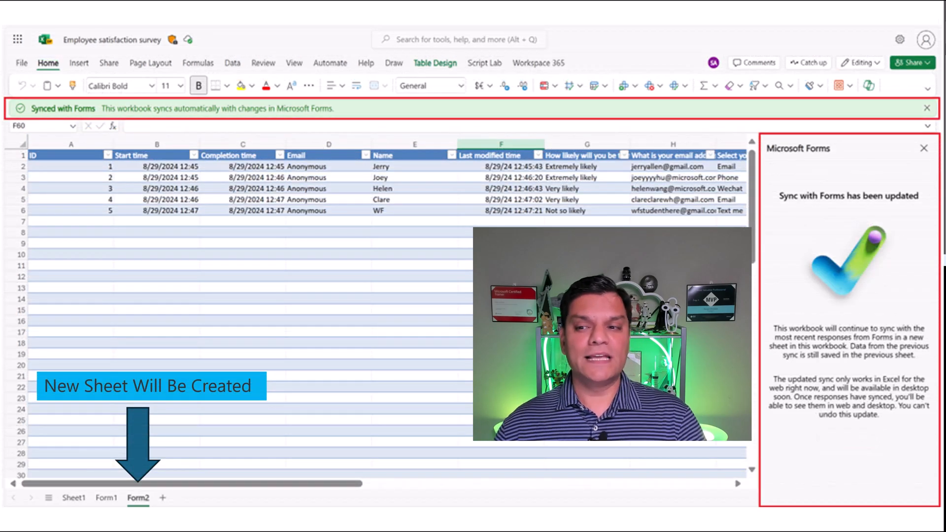